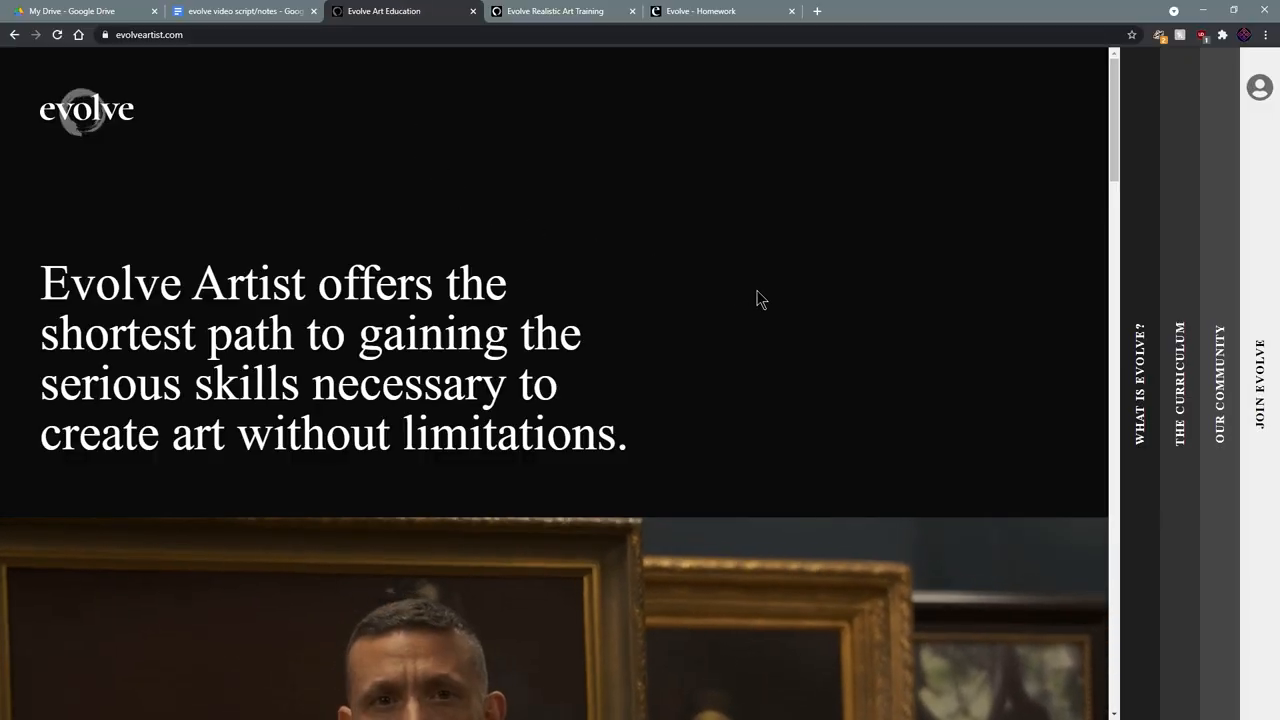
Step: Scroll past the headline and intro video to the Foundation program's four blocks
scroll(down, 3)
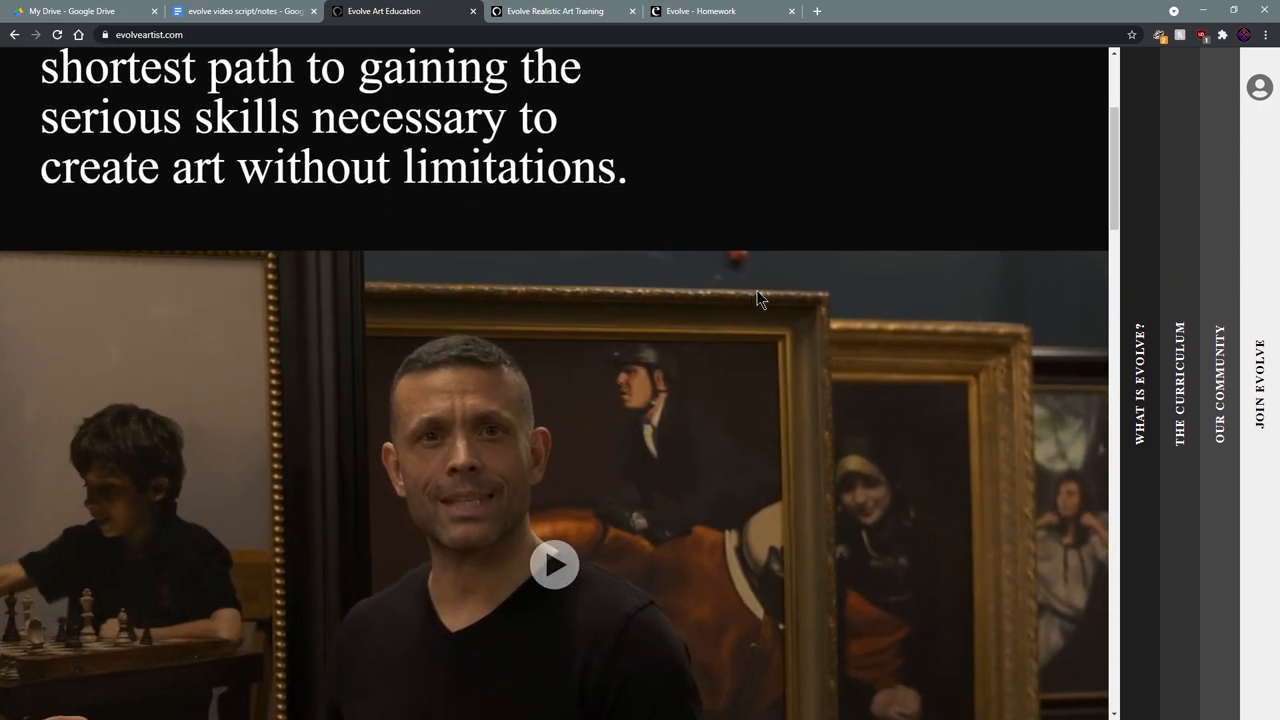
scroll(down, 3)
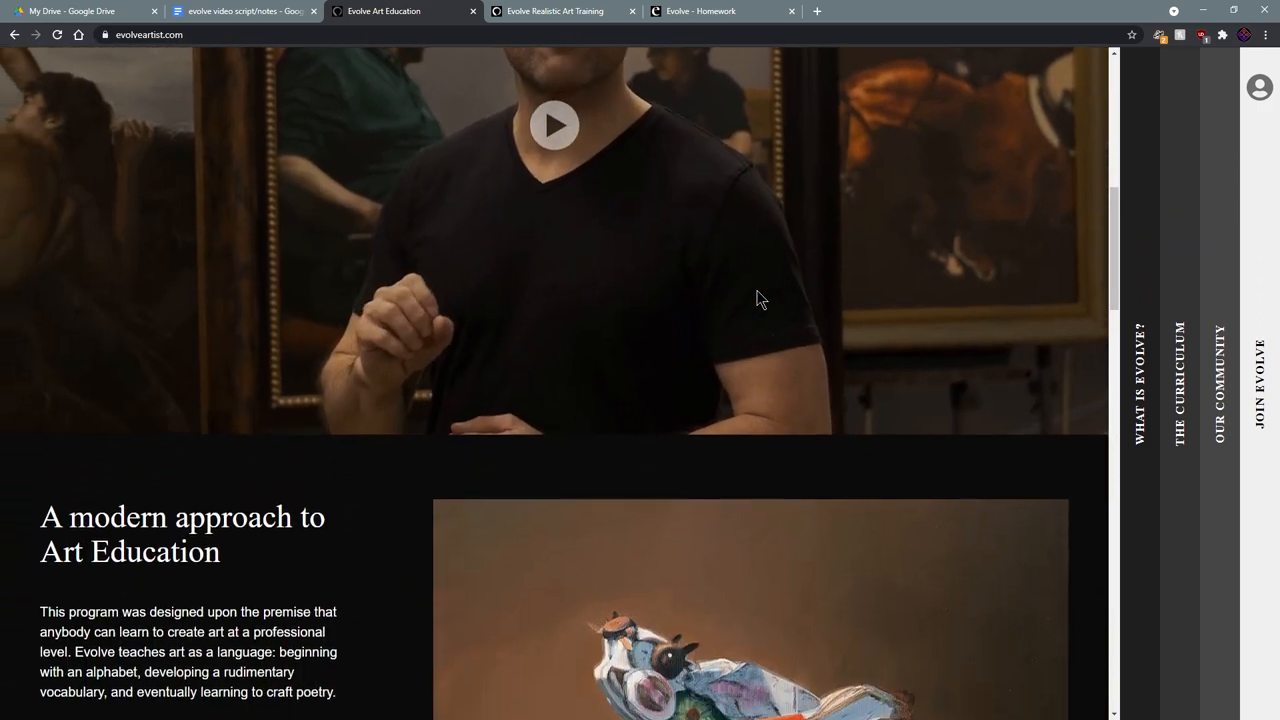
scroll(down, 3)
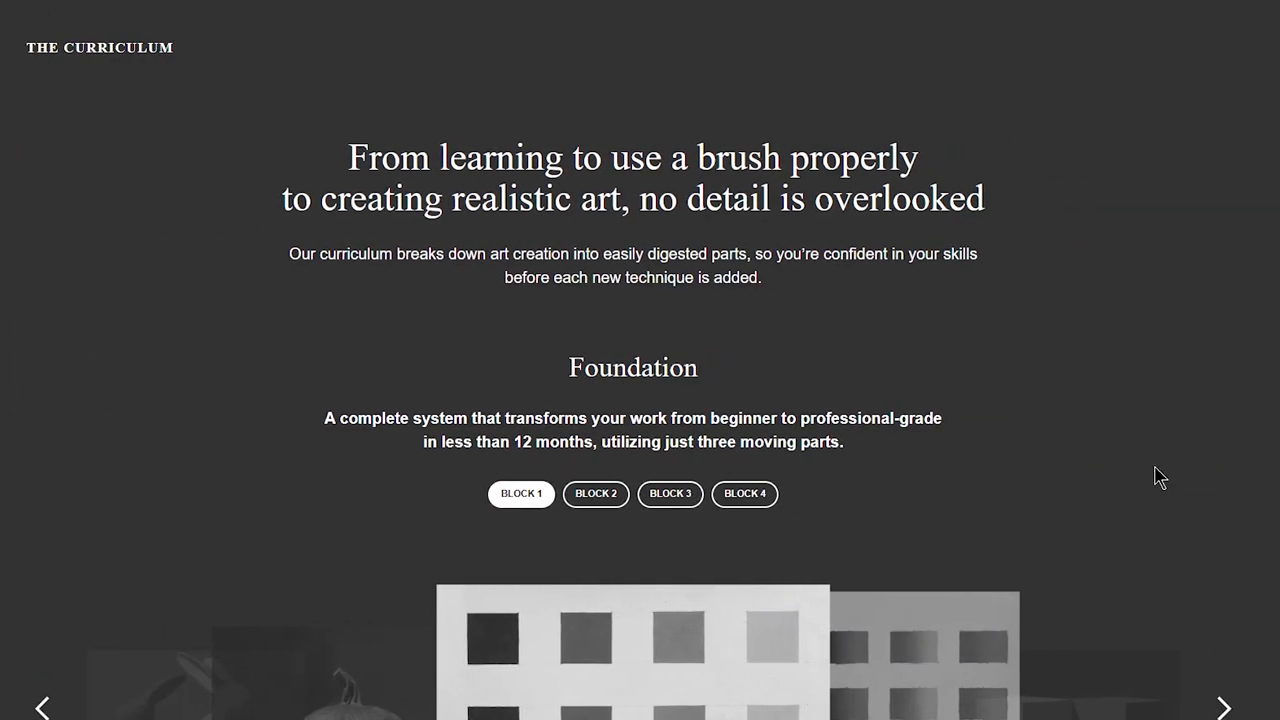
mouse_move(1085, 289)
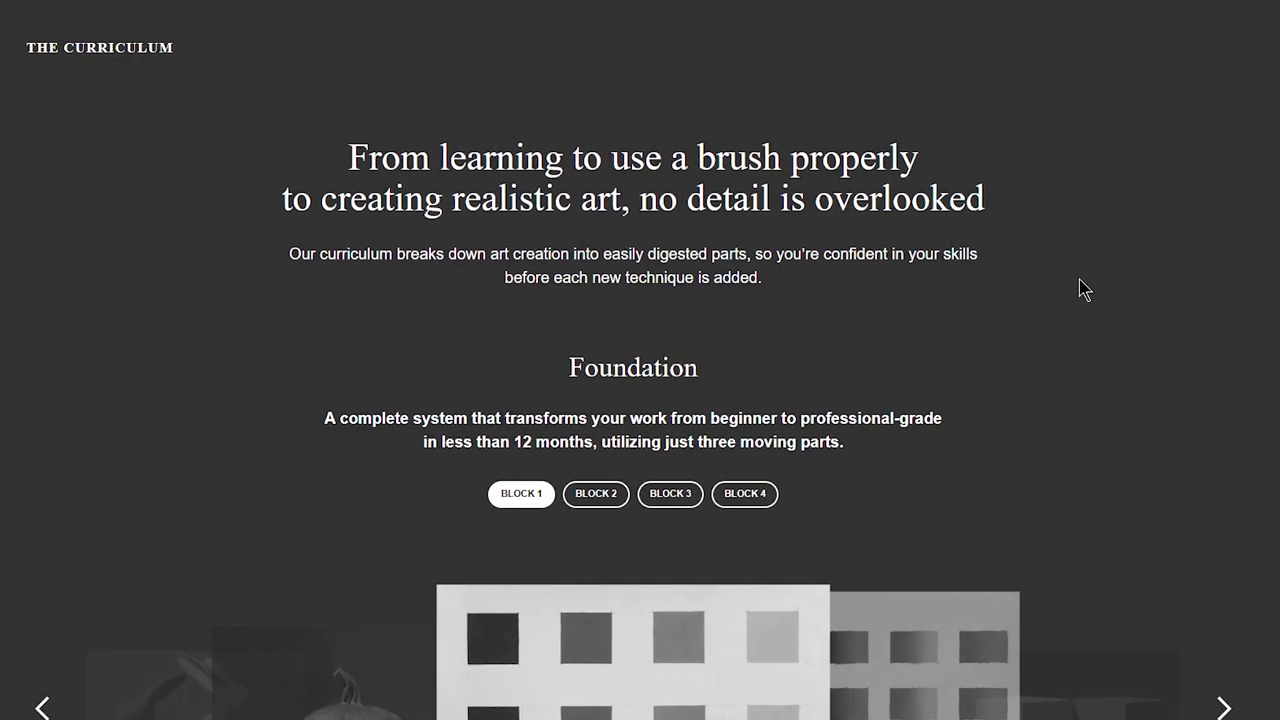
Step: Cycle the Foundation showcase carousel through several Block 4 Direct Painting examples
scroll(down, 3)
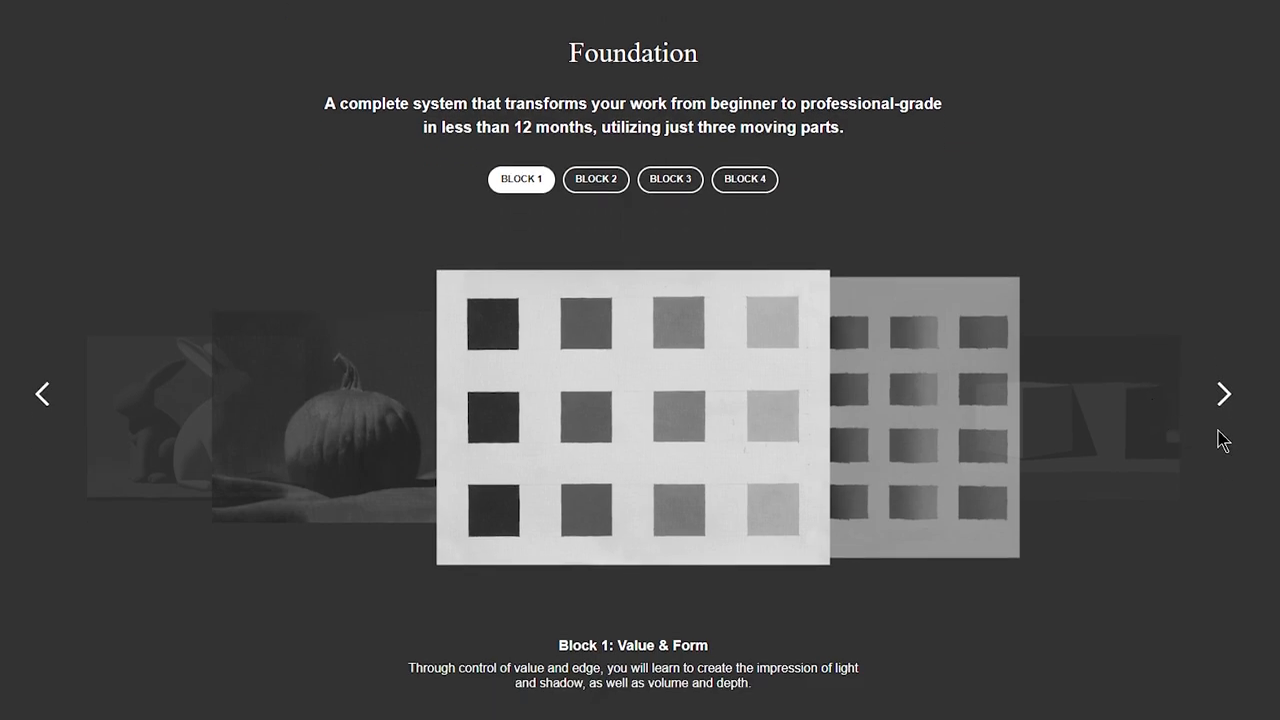
click(744, 179)
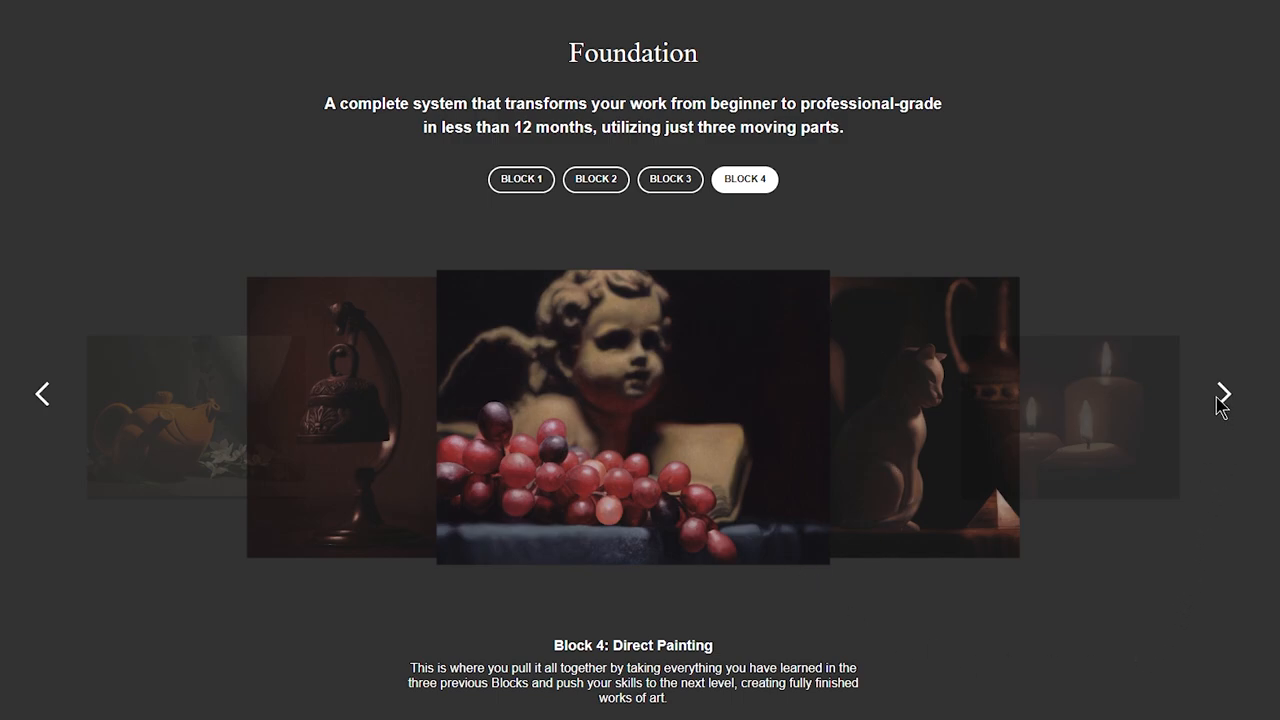
click(1222, 393)
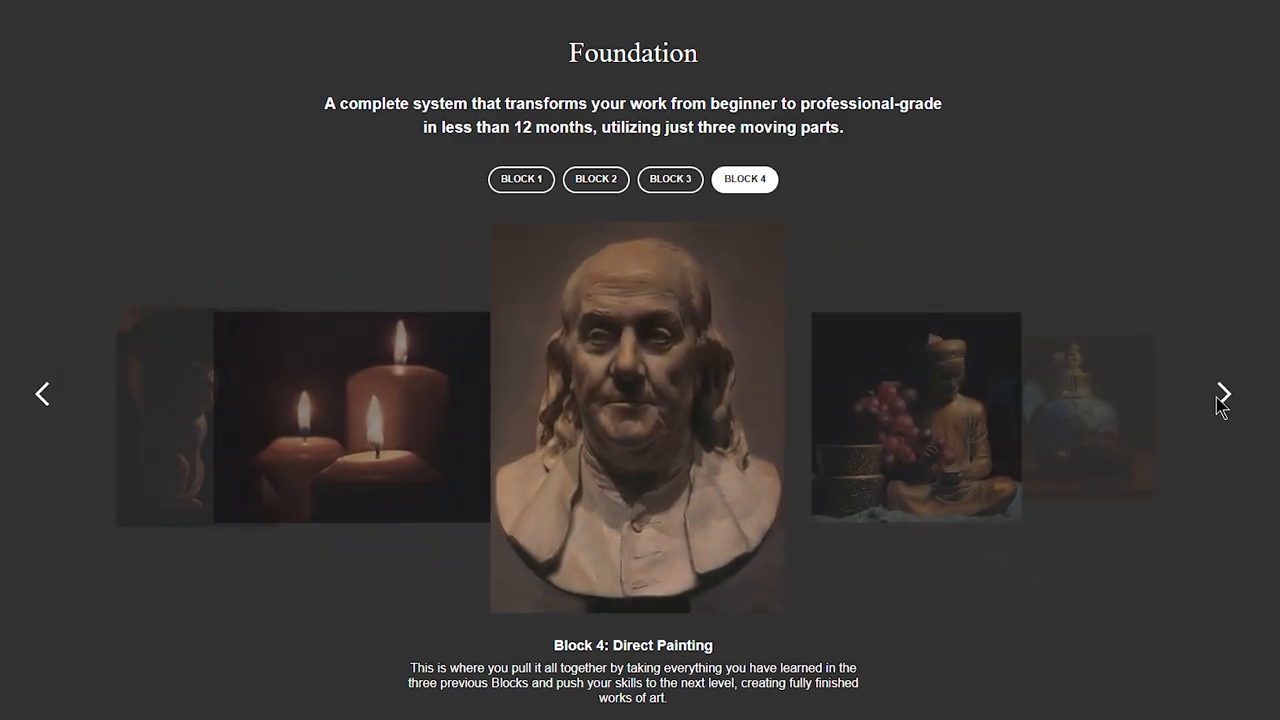
click(1222, 393)
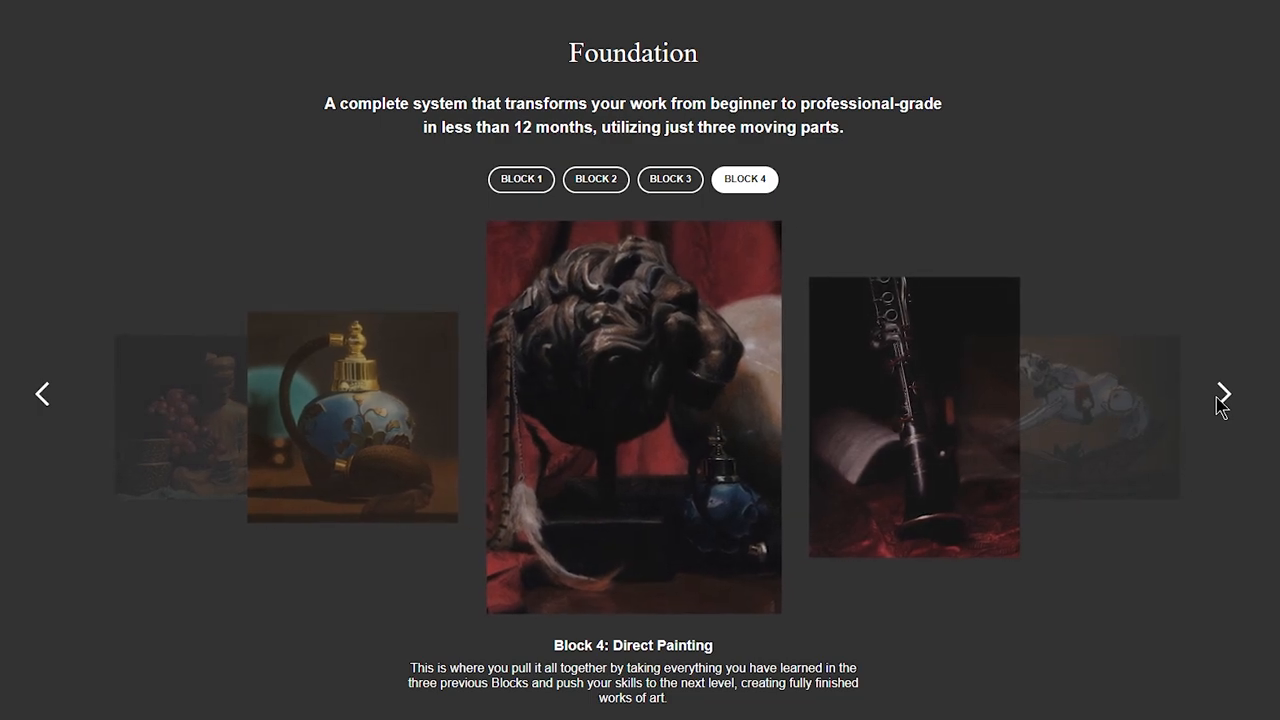
click(1222, 393)
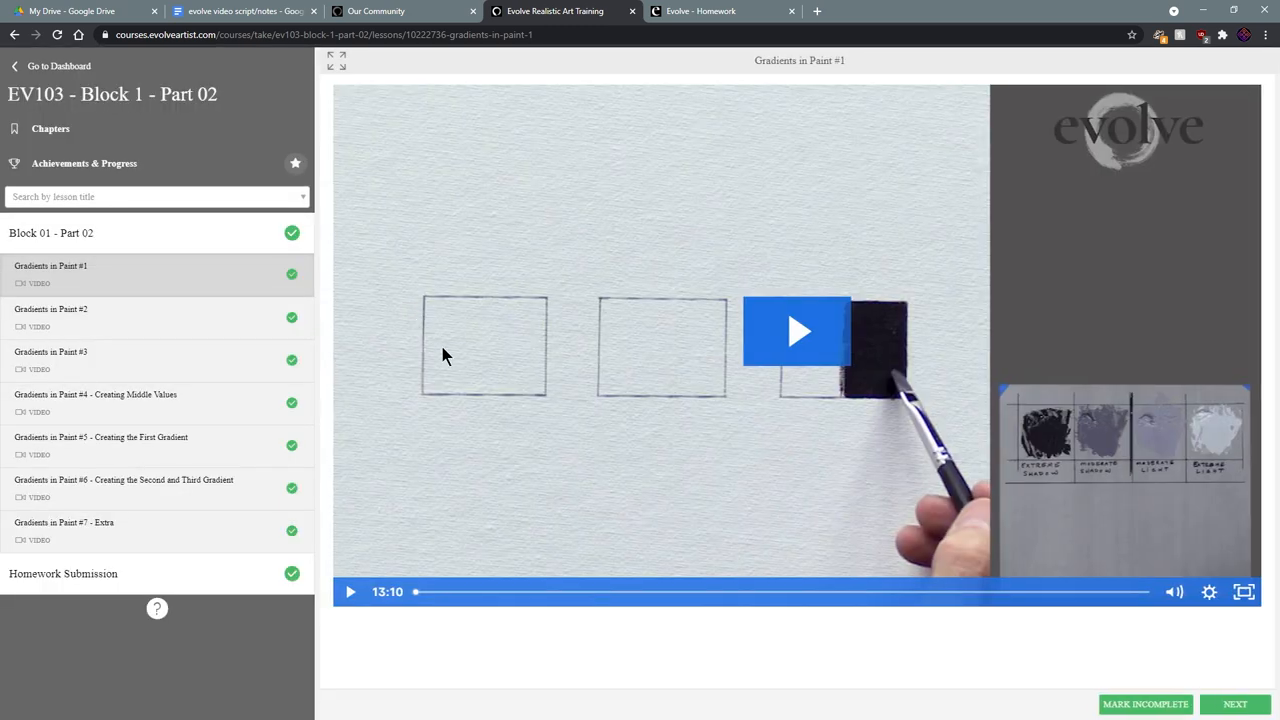
mouse_move(135, 292)
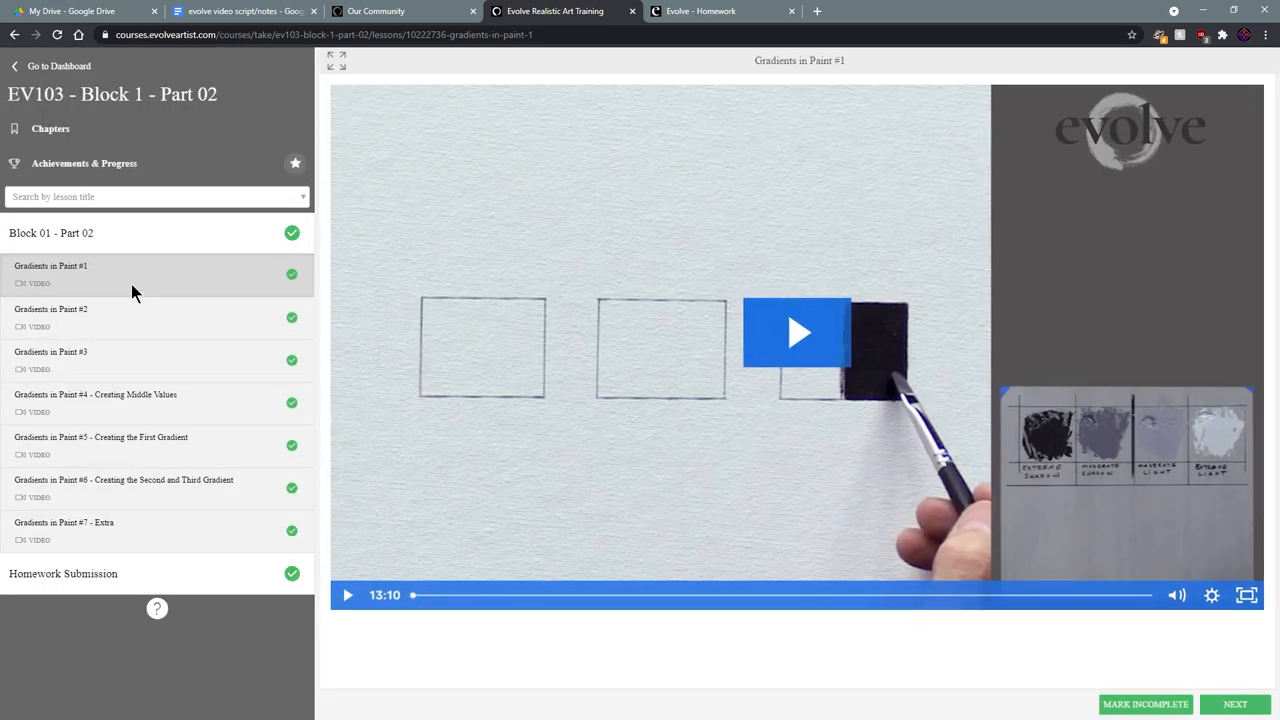
Step: Advance through Gradients in Paint #3 to the Block 1 Part 05 'Gradient and Sharp Edges' video
click(51, 308)
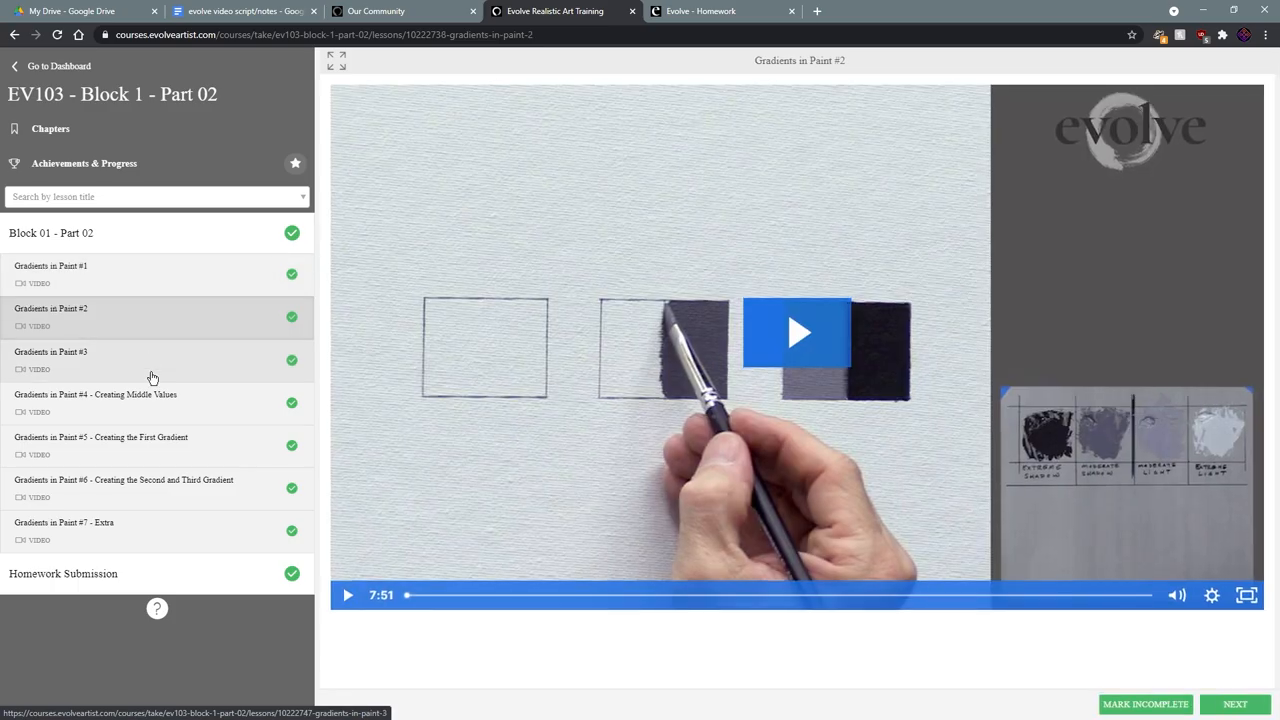
mouse_move(1120, 556)
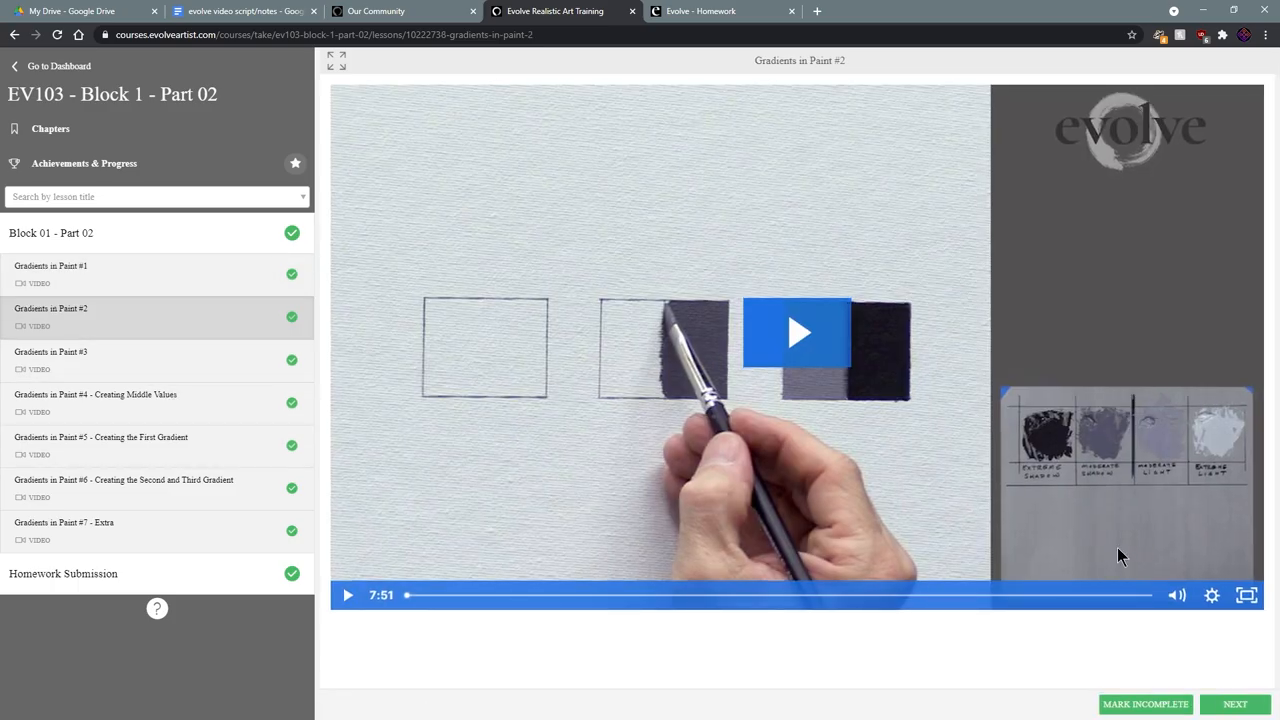
click(1235, 704)
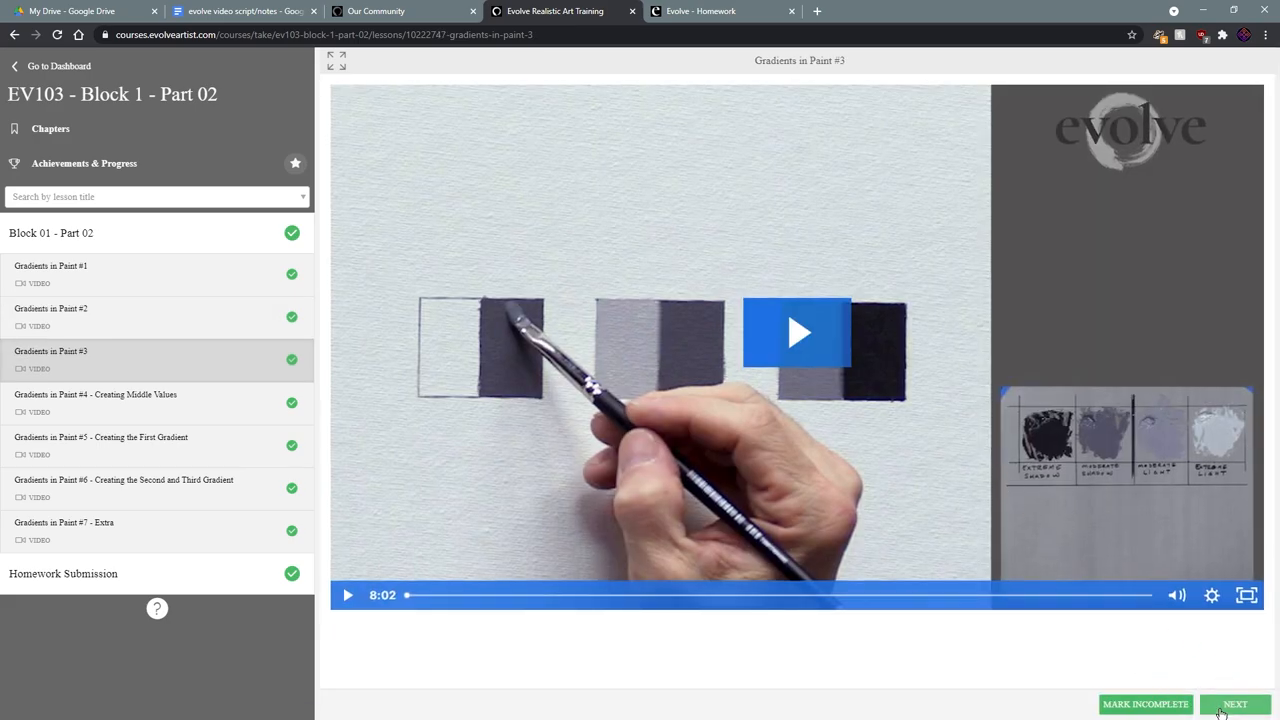
click(1235, 704)
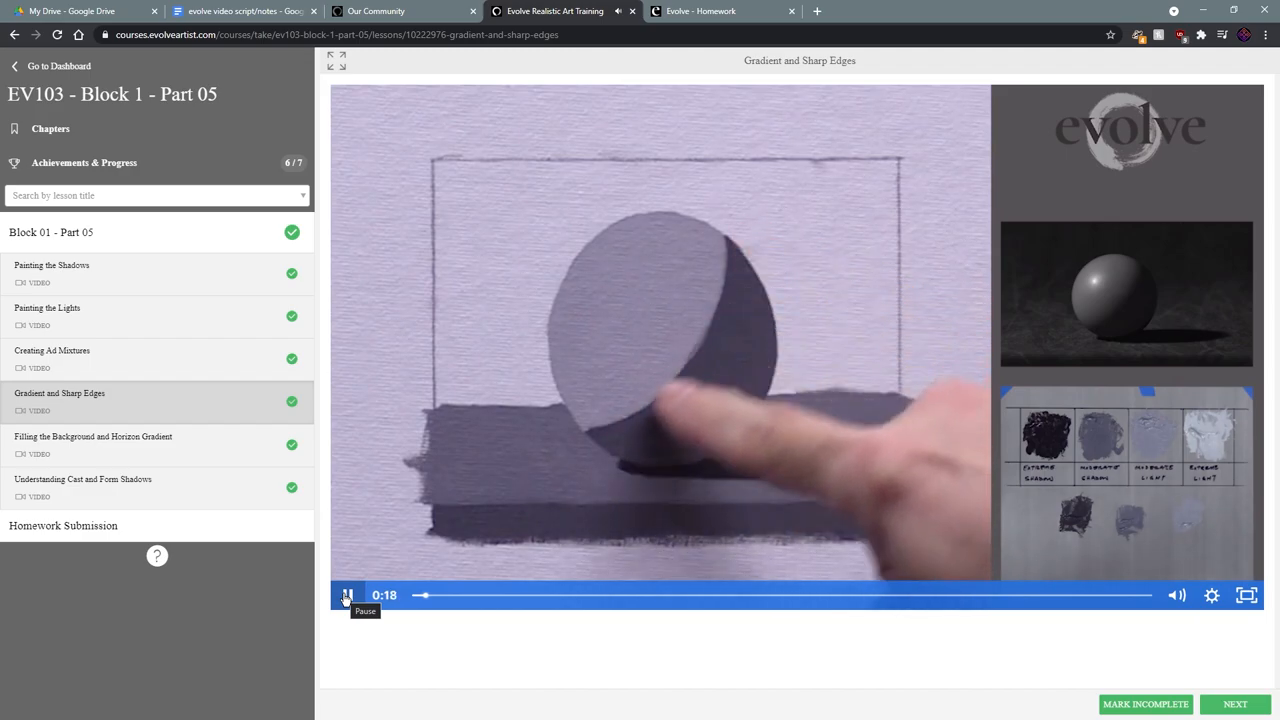
click(400, 11)
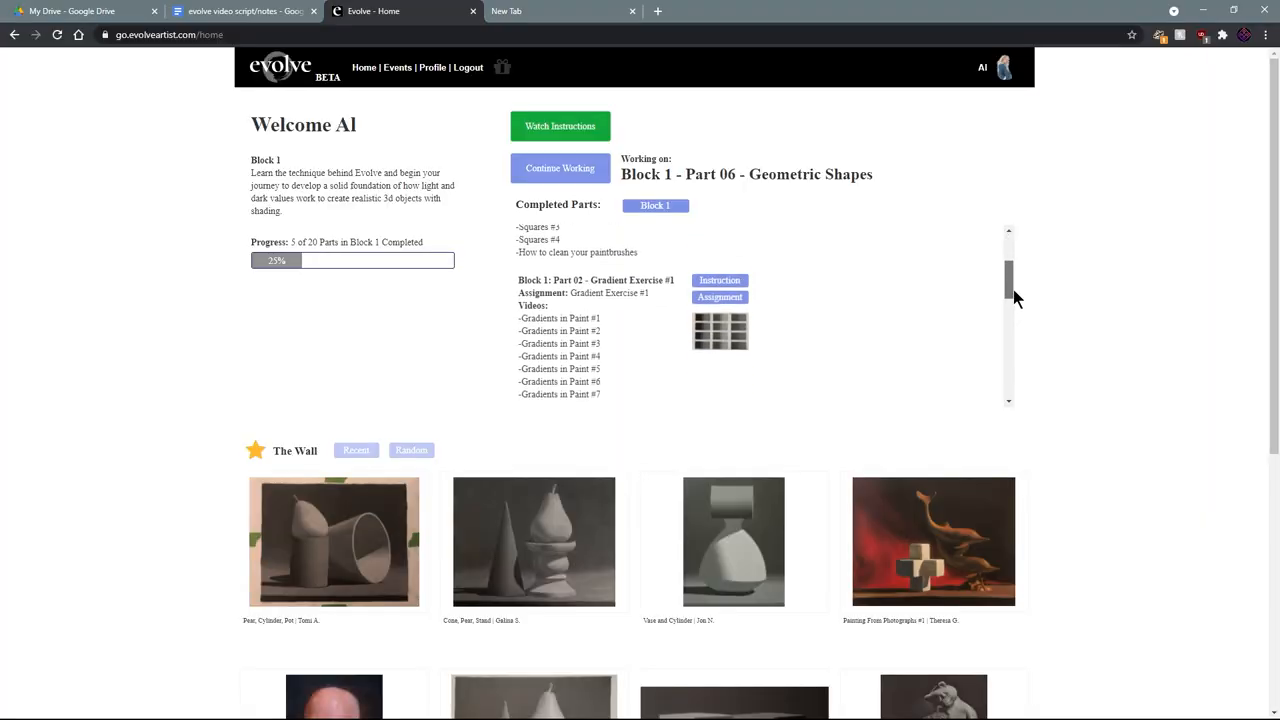
scroll(down, 3)
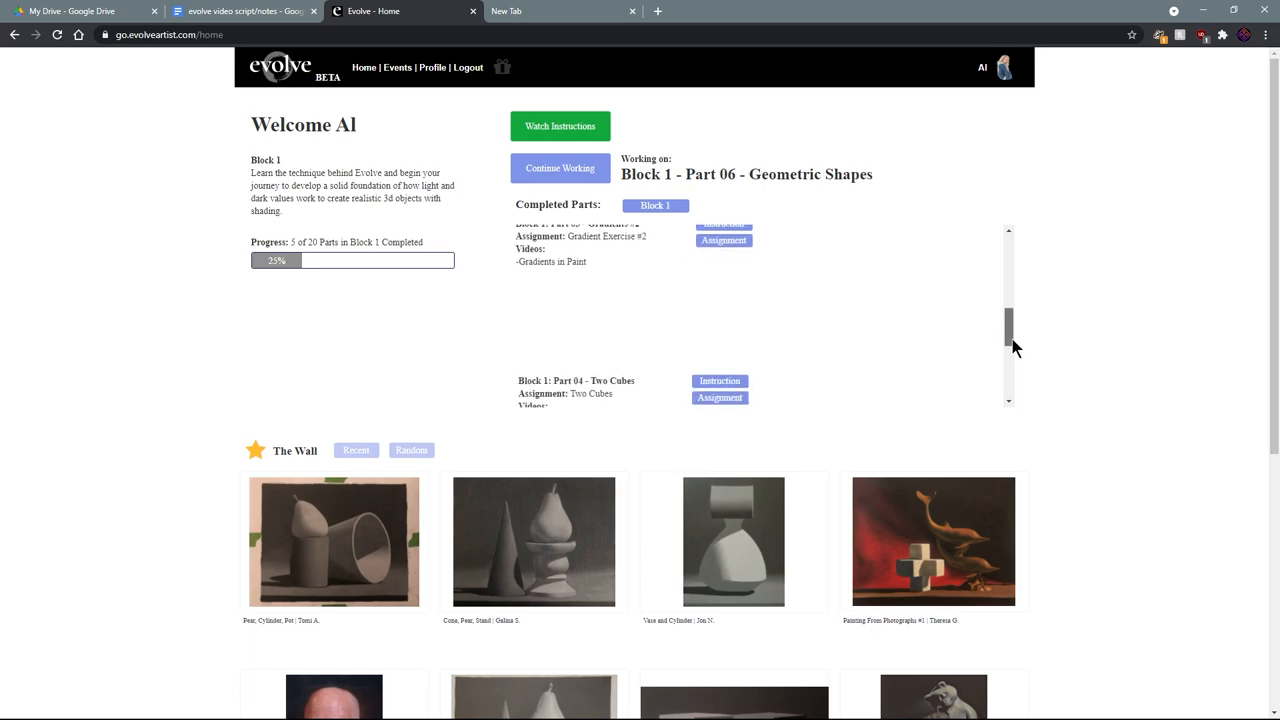
scroll(down, 3)
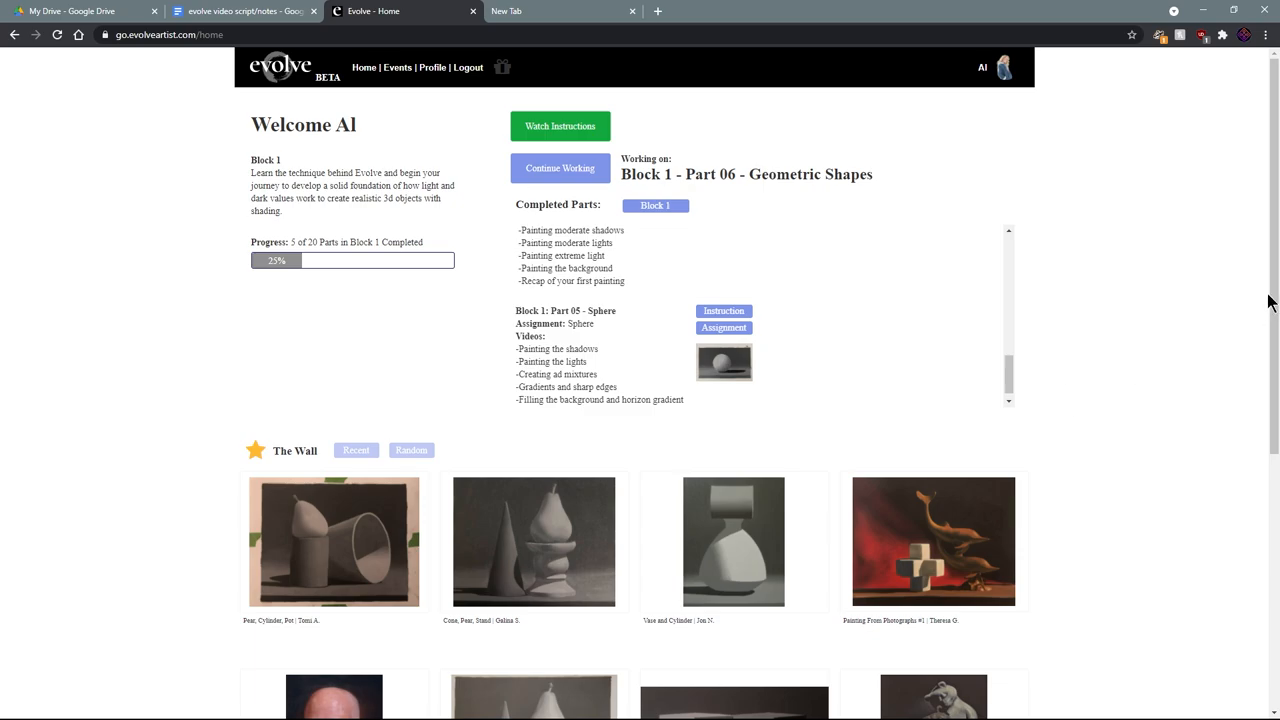
scroll(down, 3)
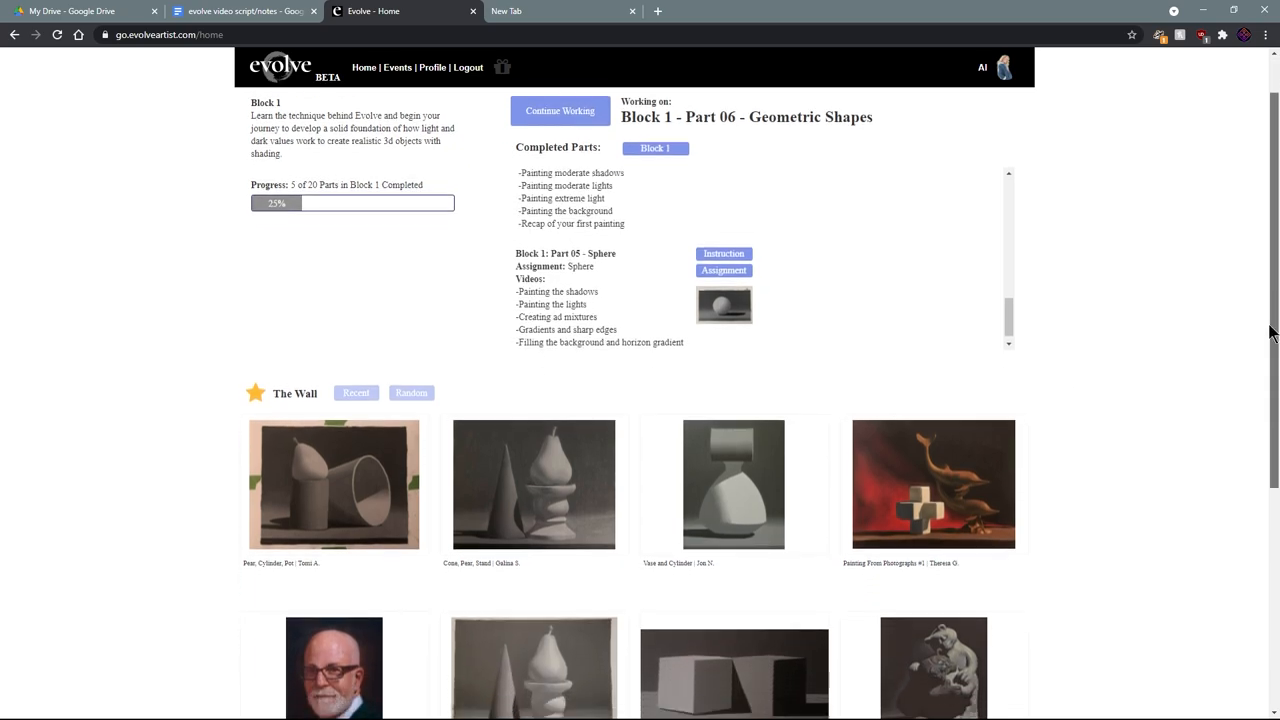
scroll(down, 3)
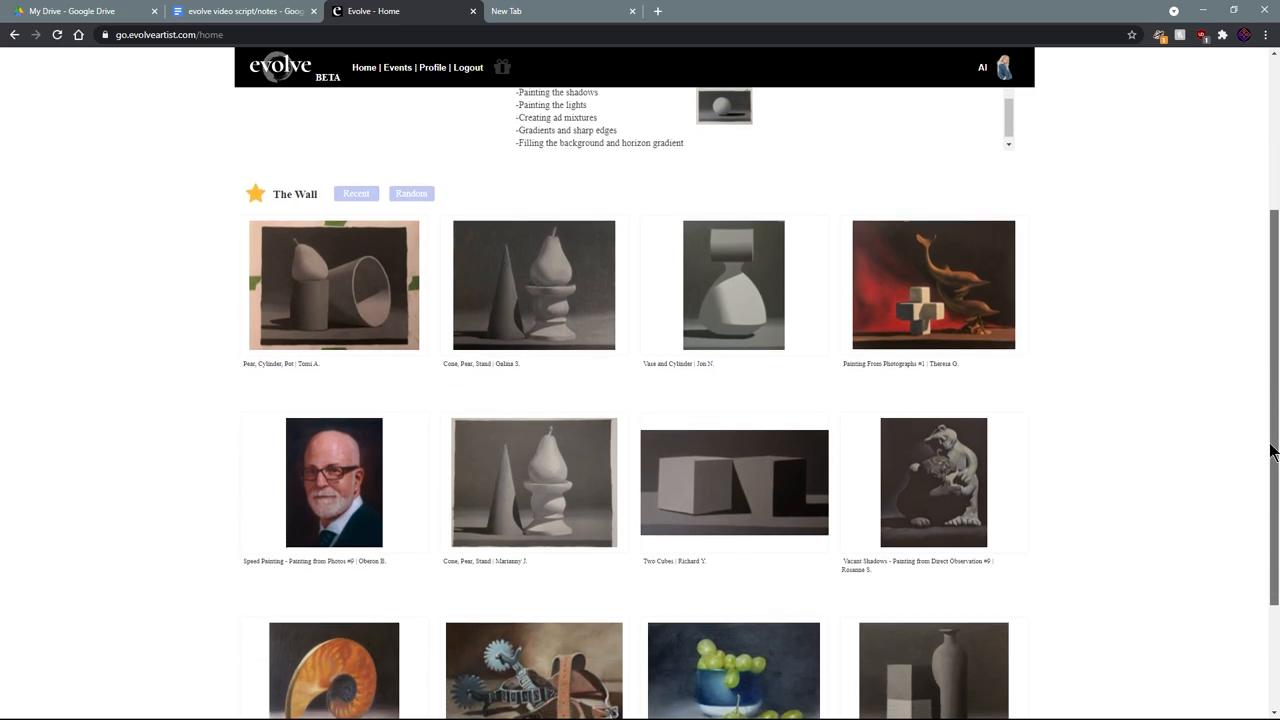
scroll(down, 3)
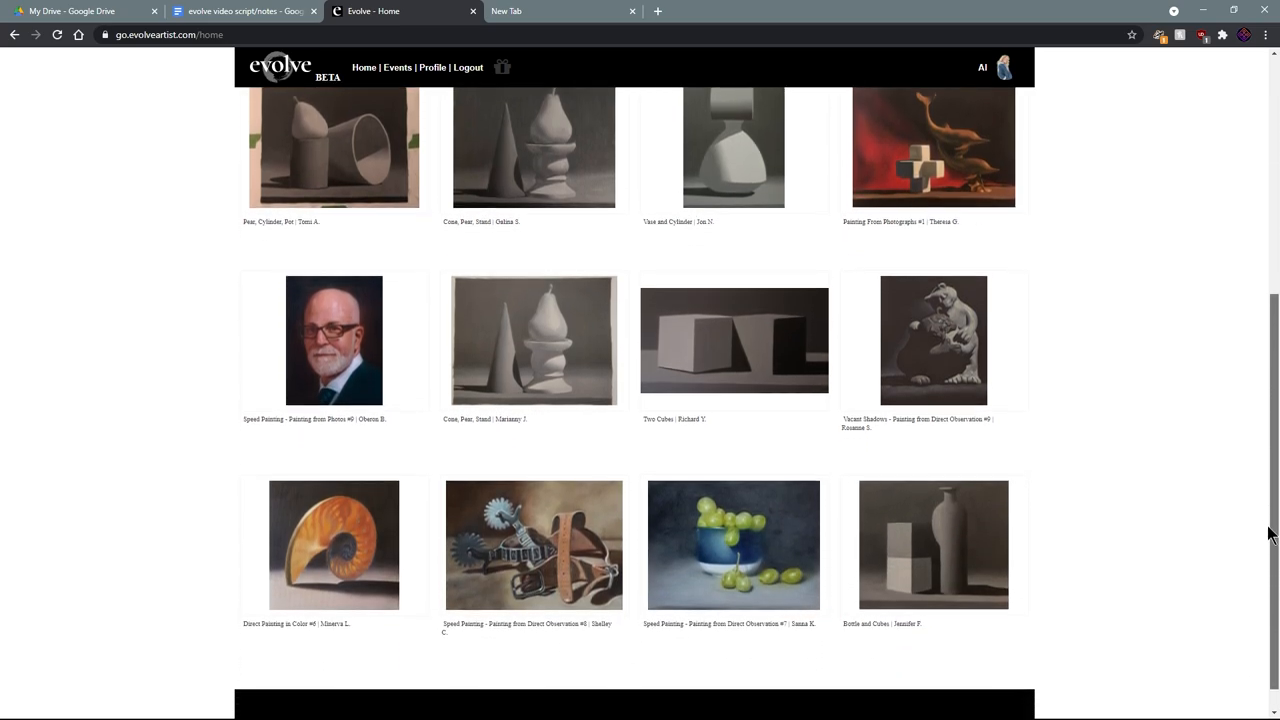
scroll(down, 3)
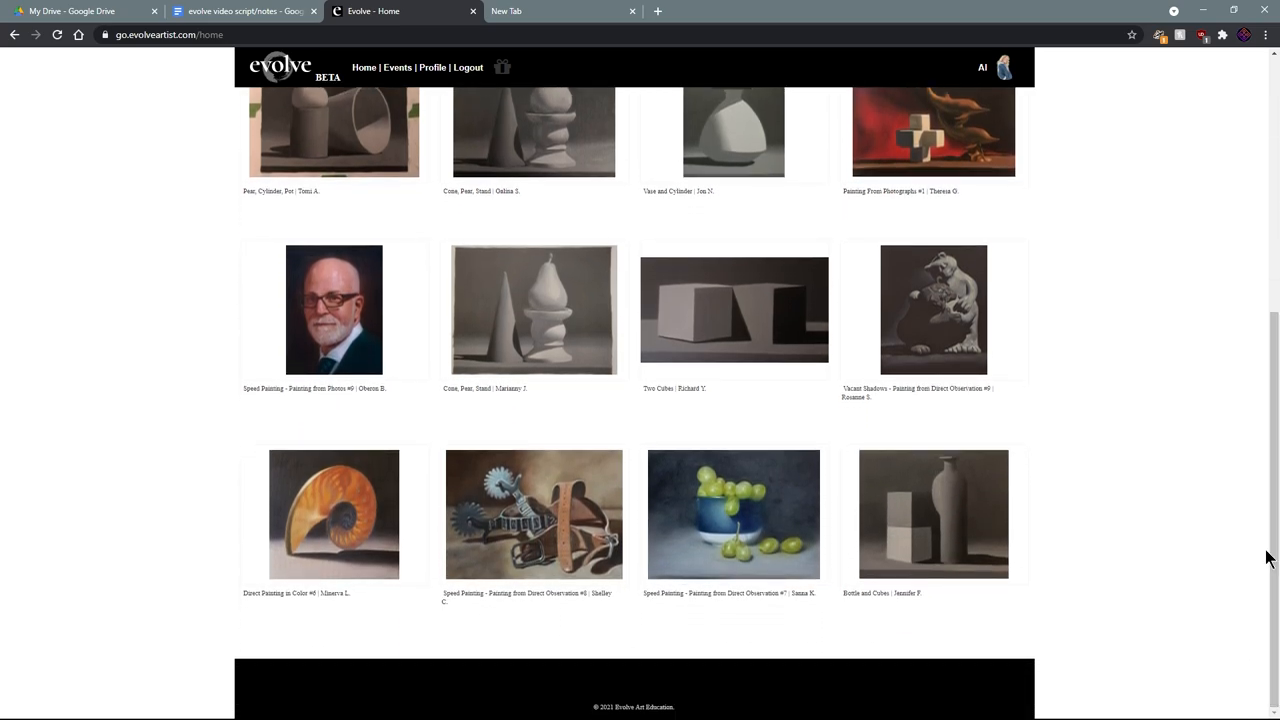